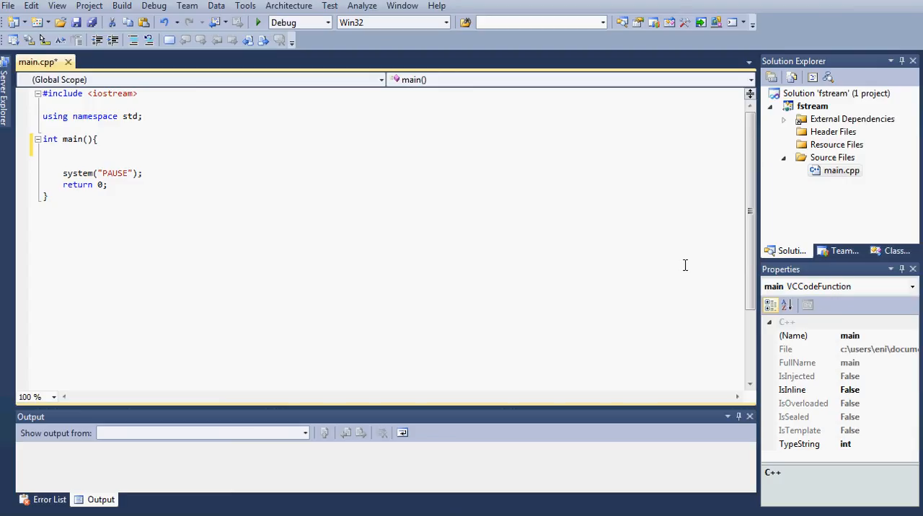
pyautogui.moveTo(684, 141)
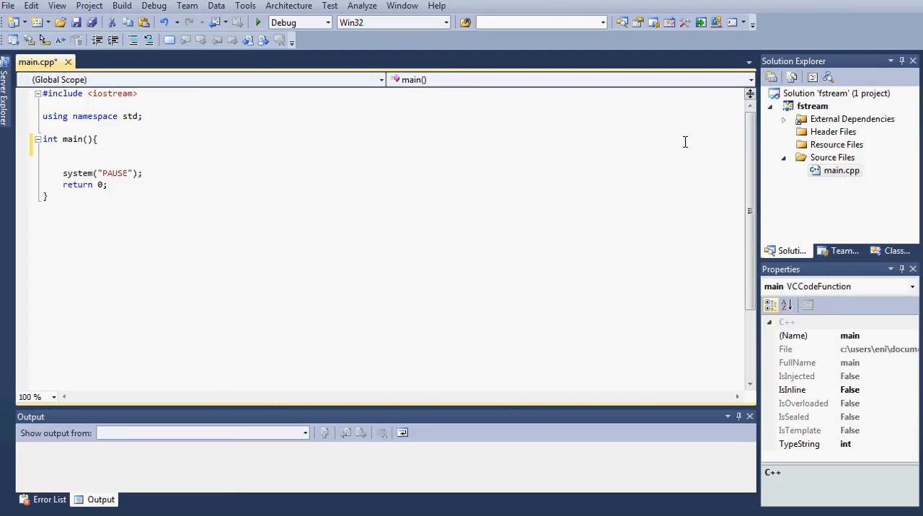
pyautogui.moveTo(547, 103)
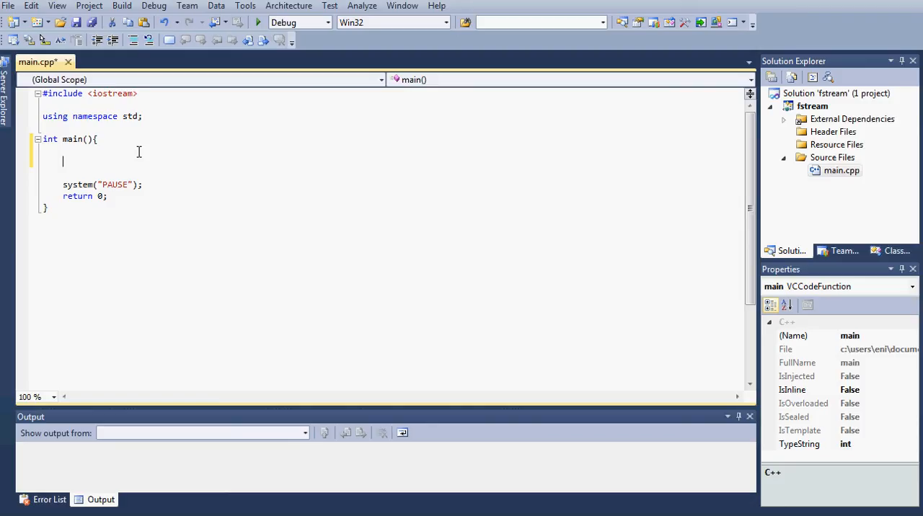
# Declare int value; and int *pointer; inside main()
pyautogui.write('int')
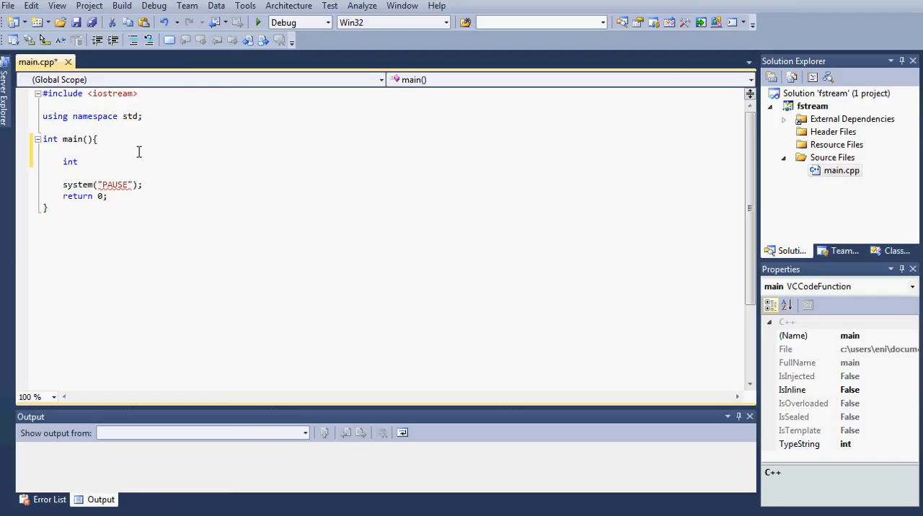
pyautogui.write('v')
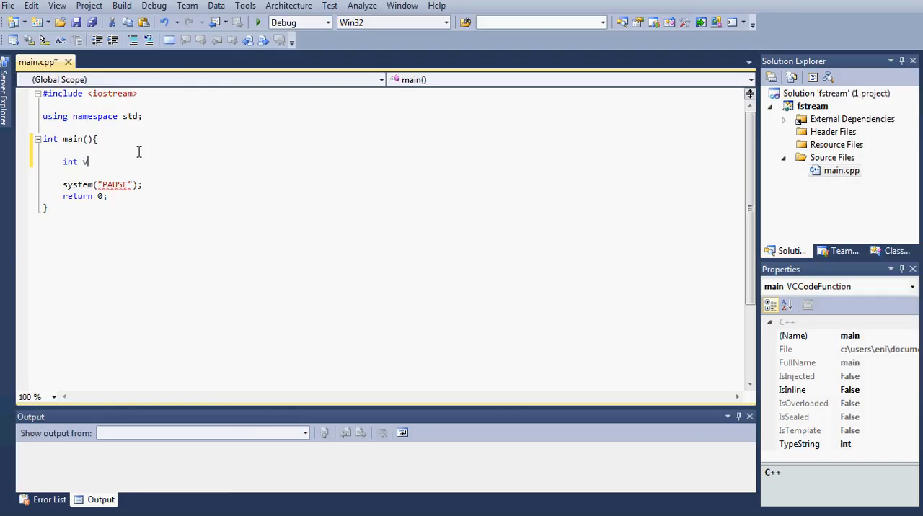
pyautogui.write('al')
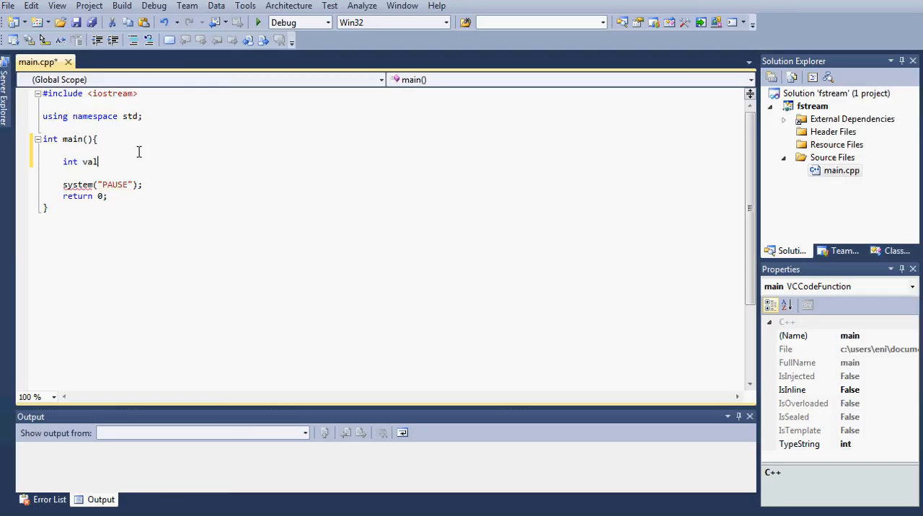
pyautogui.write('ue;')
pyautogui.write('int *')
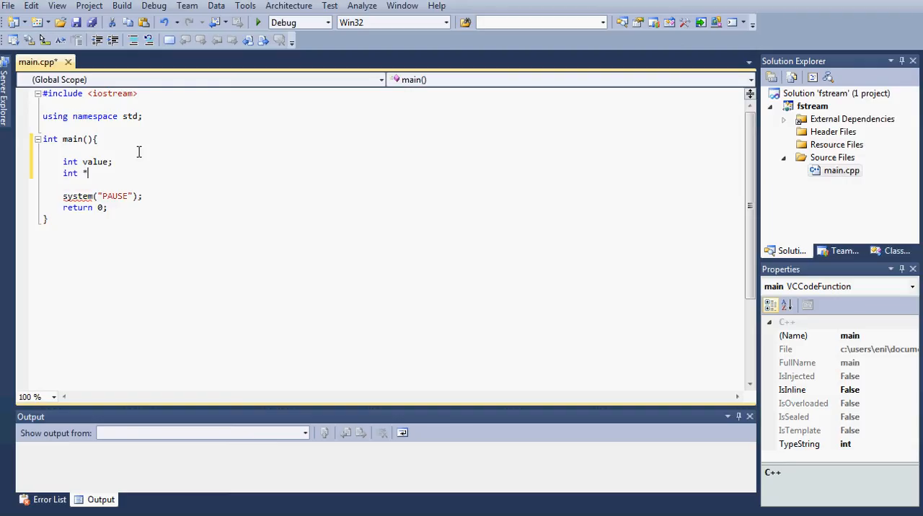
pyautogui.write('point')
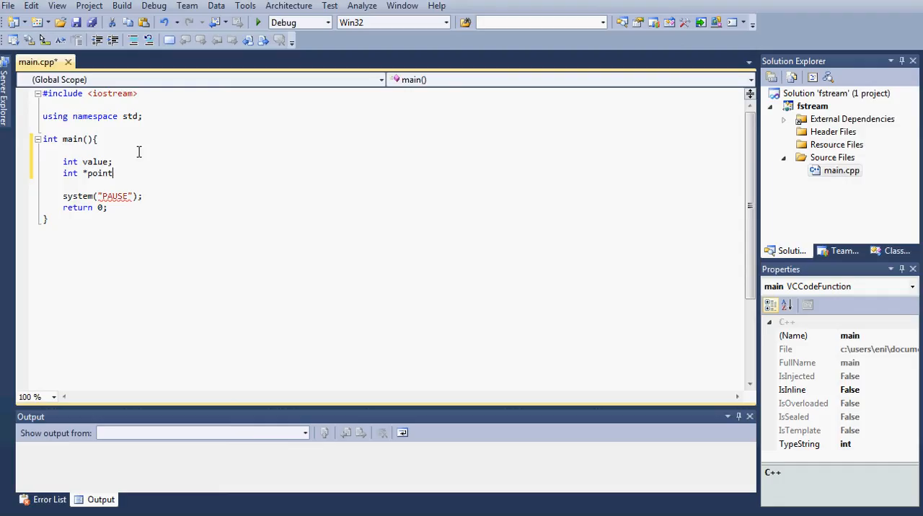
pyautogui.write('er;')
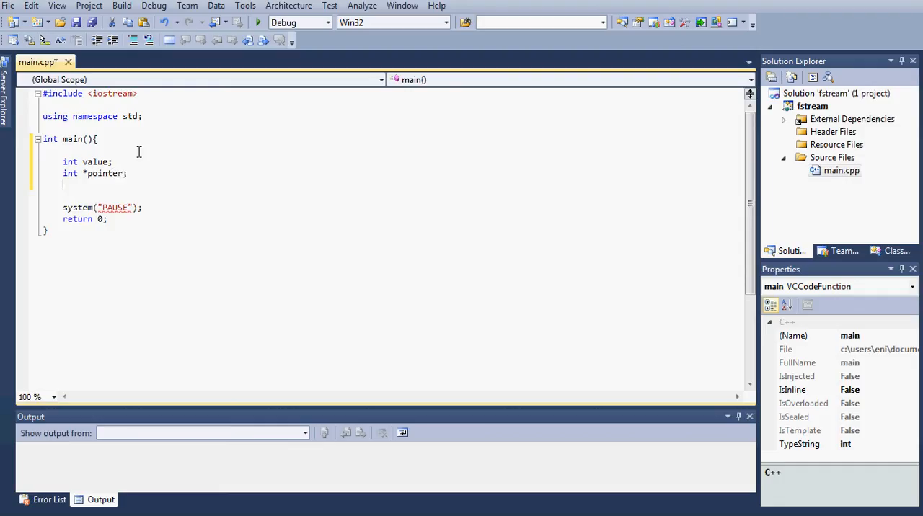
# Assign value = 17; and pointer = &value;
pyautogui.write('valu')
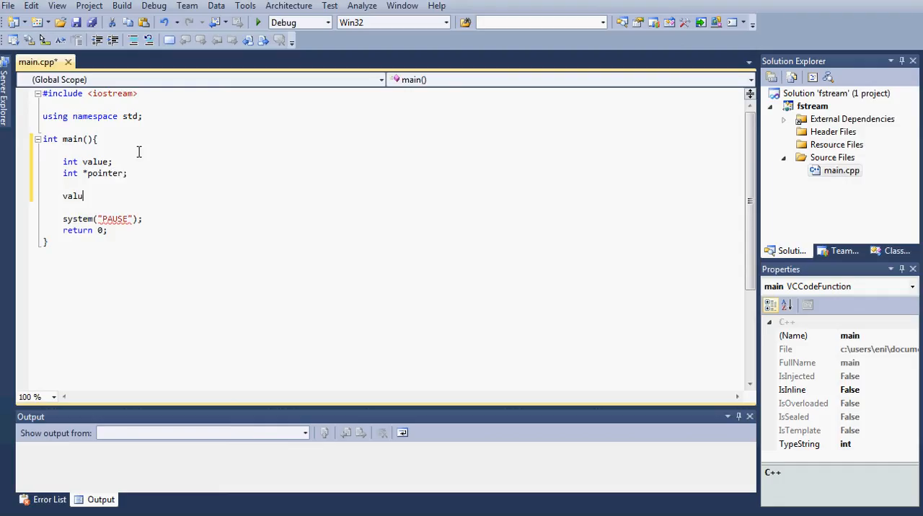
pyautogui.write('e =')
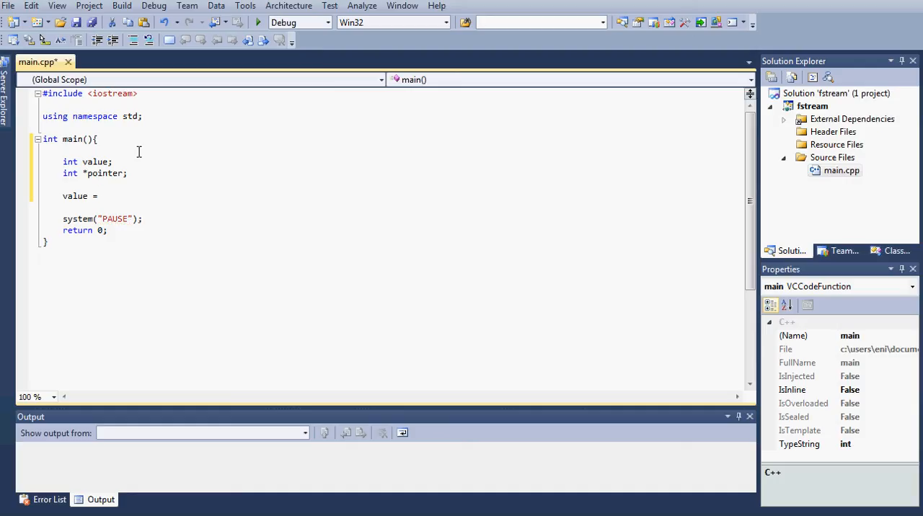
pyautogui.write('17;')
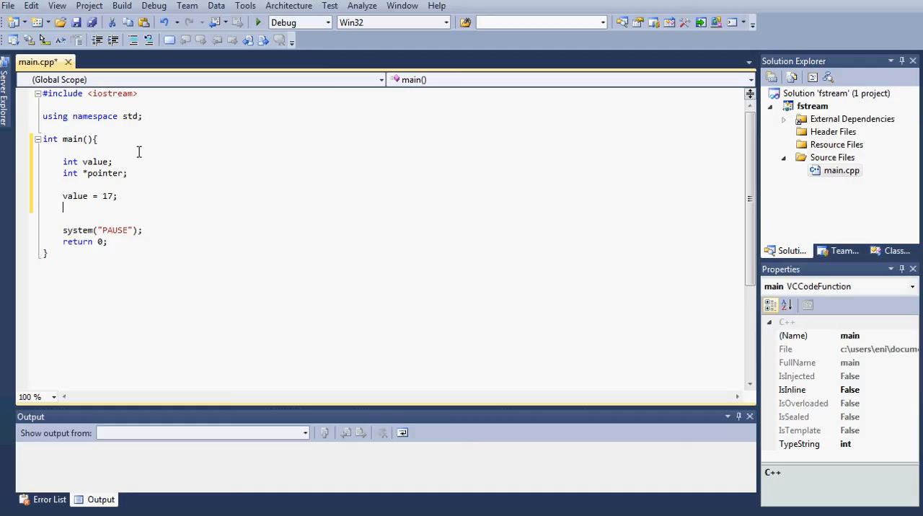
pyautogui.write('pointer')
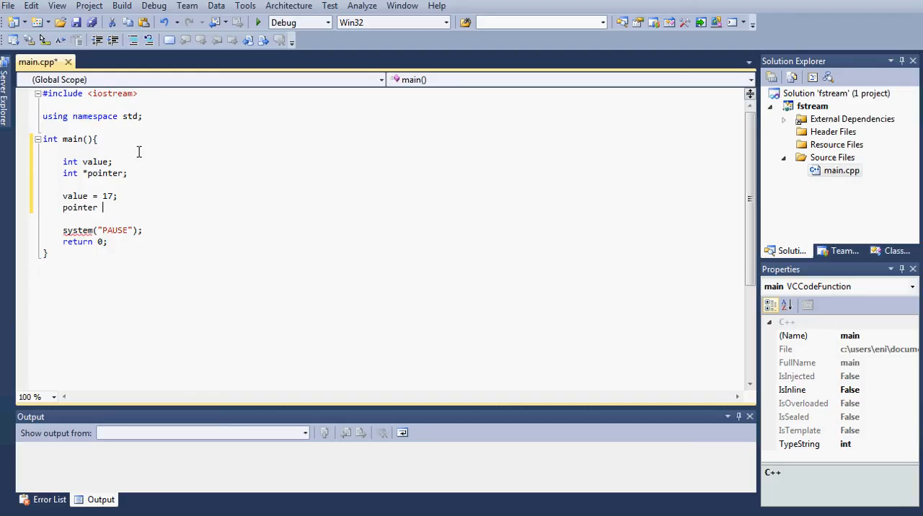
pyautogui.write('=')
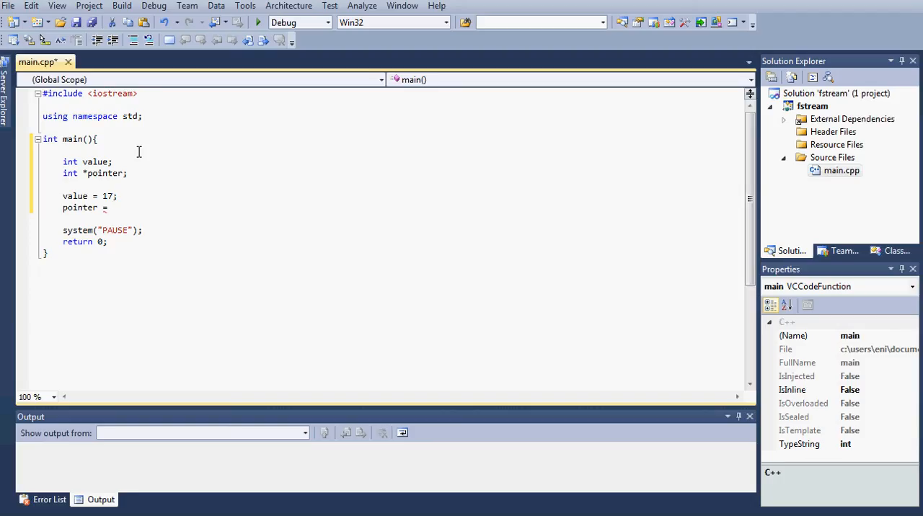
pyautogui.write('&value')
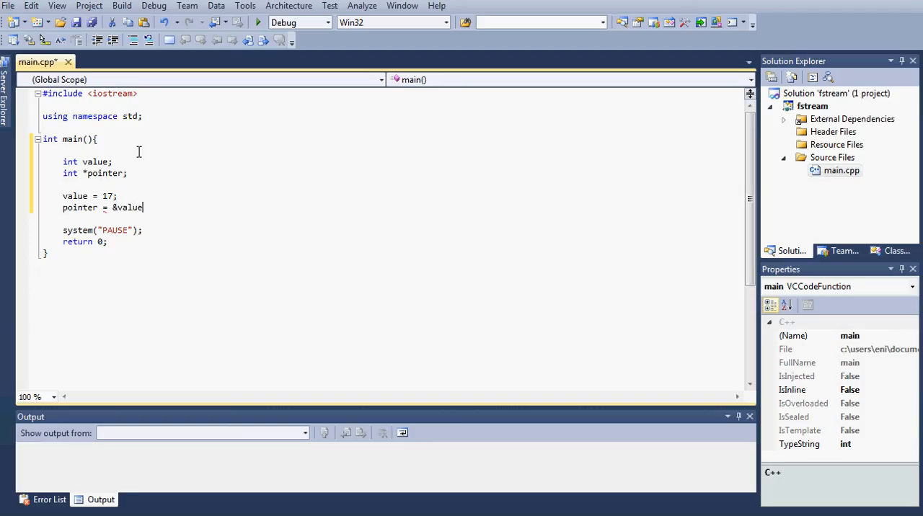
pyautogui.write(';')
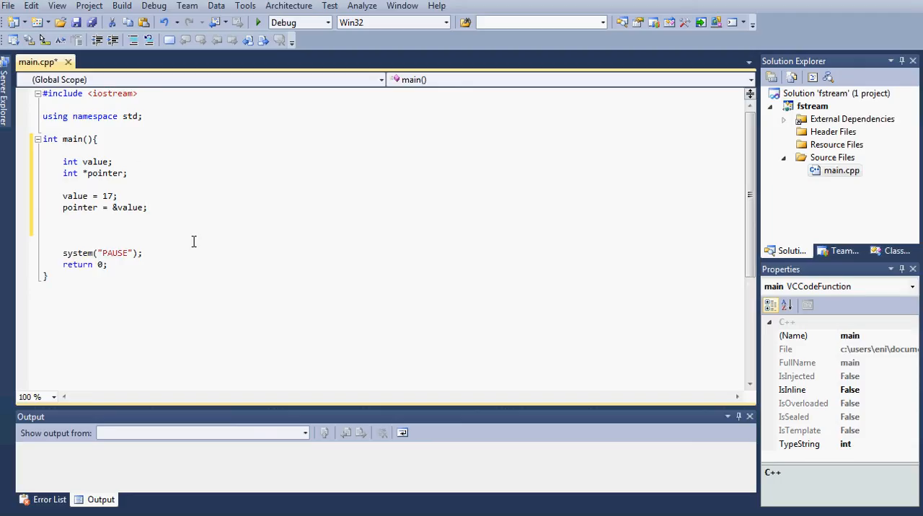
# Write cout << "value" << value << endl; to print the value
pyautogui.write('cout <<')
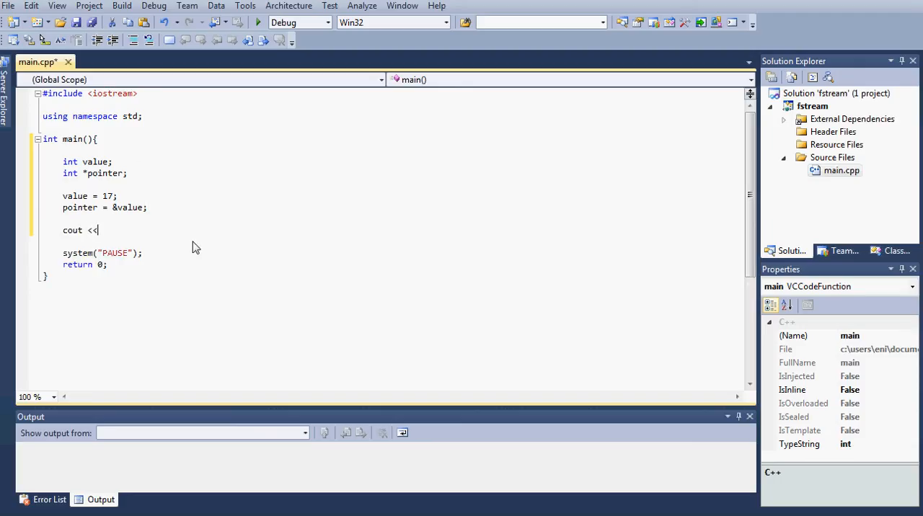
pyautogui.write('"')
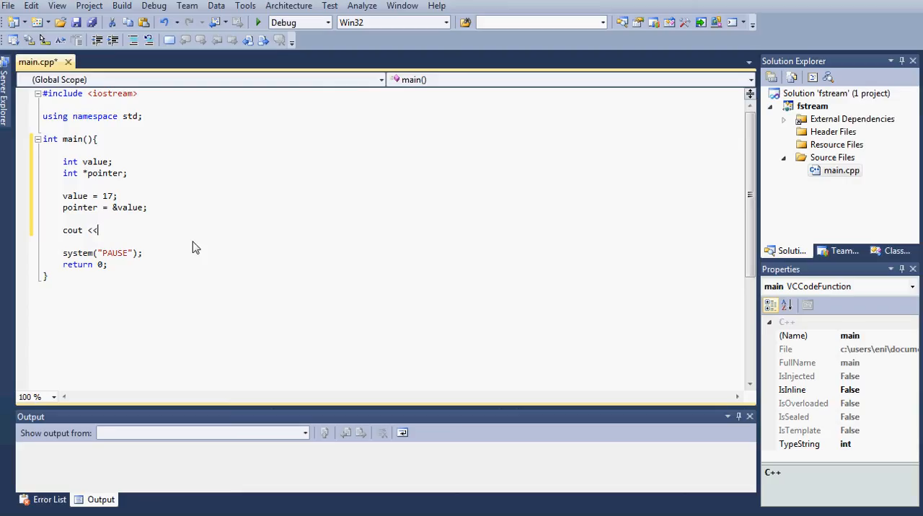
pyautogui.write('"value = " << v')
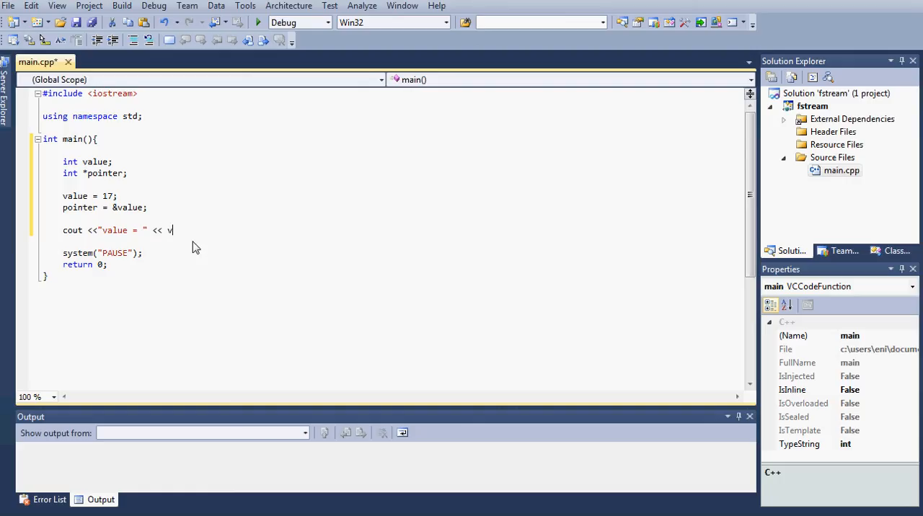
pyautogui.write('alue << va')
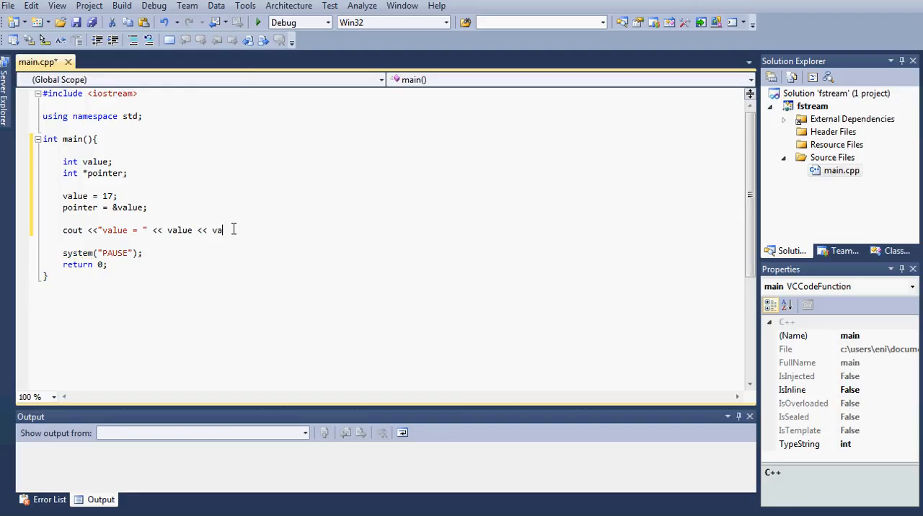
pyautogui.write('endl;')
pyautogui.write('cout ')
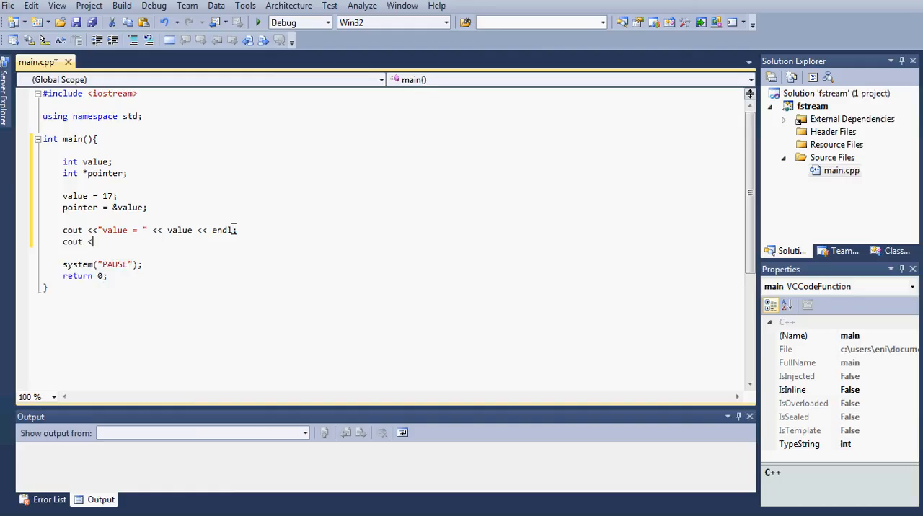
# Write cout << "pointer" << *pointer << endl; to print the dereferenced pointer
pyautogui.write('<"pointer = " << poi')
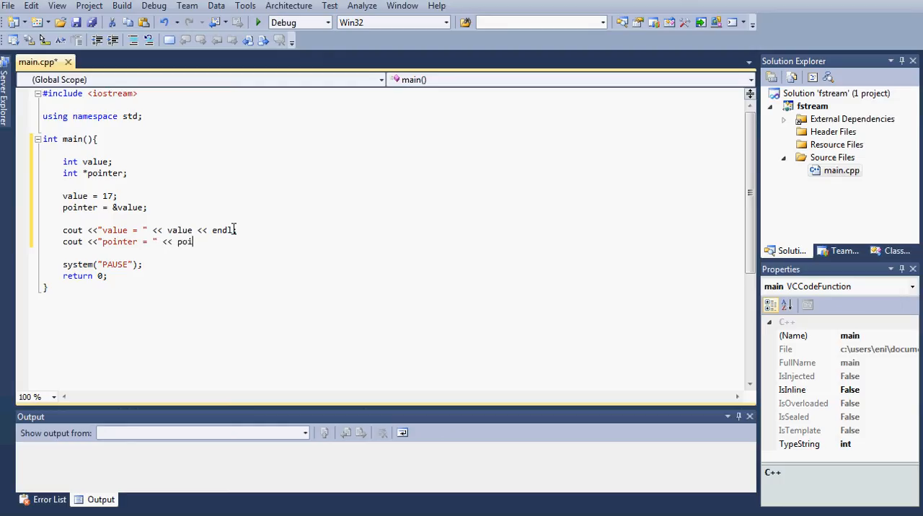
pyautogui.write('nter')
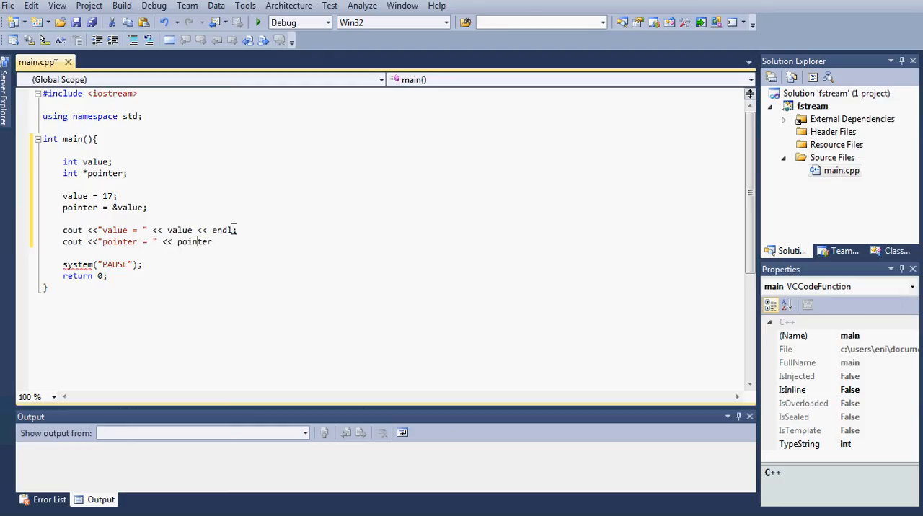
pyautogui.write('*')
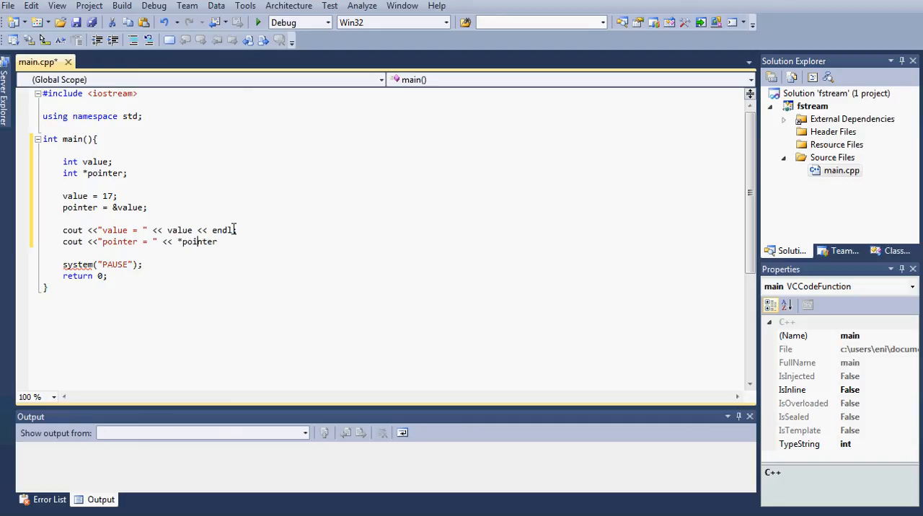
pyautogui.write('<< e')
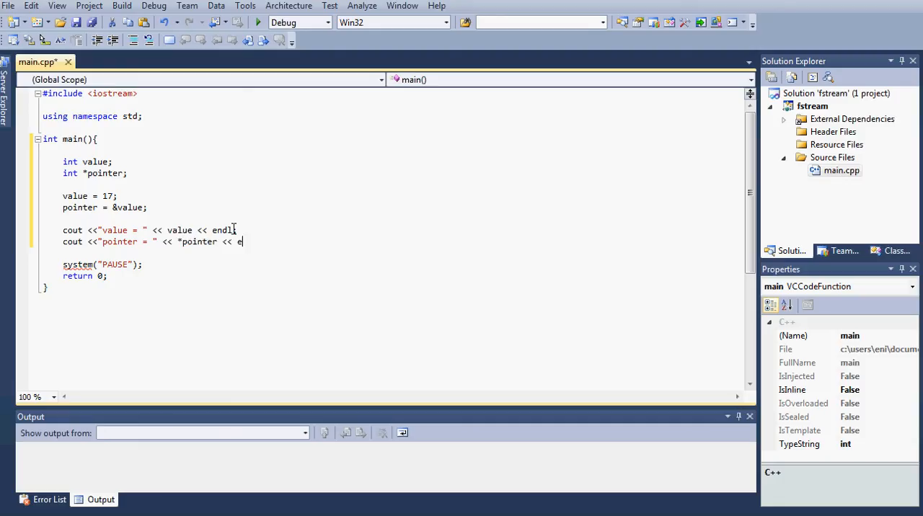
pyautogui.write('ndl;')
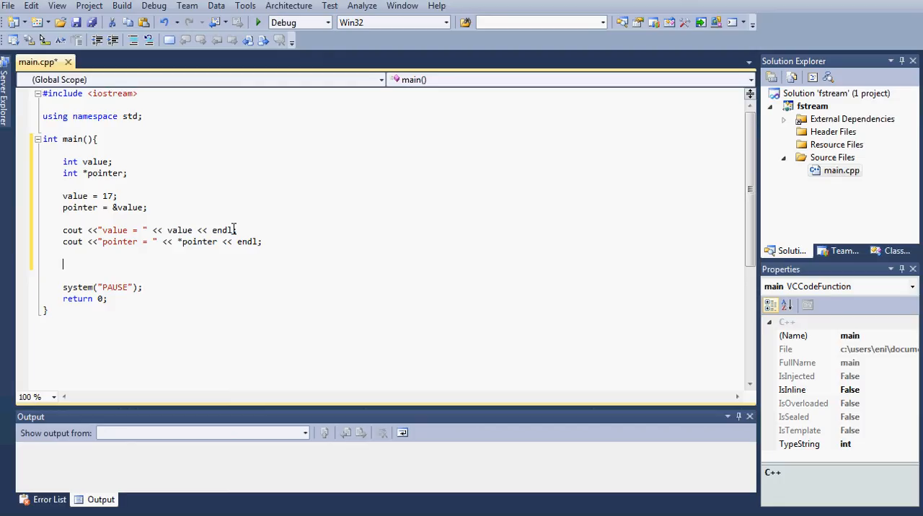
# Add *pointer = 25; to change value through the pointer
pyautogui.write('*point')
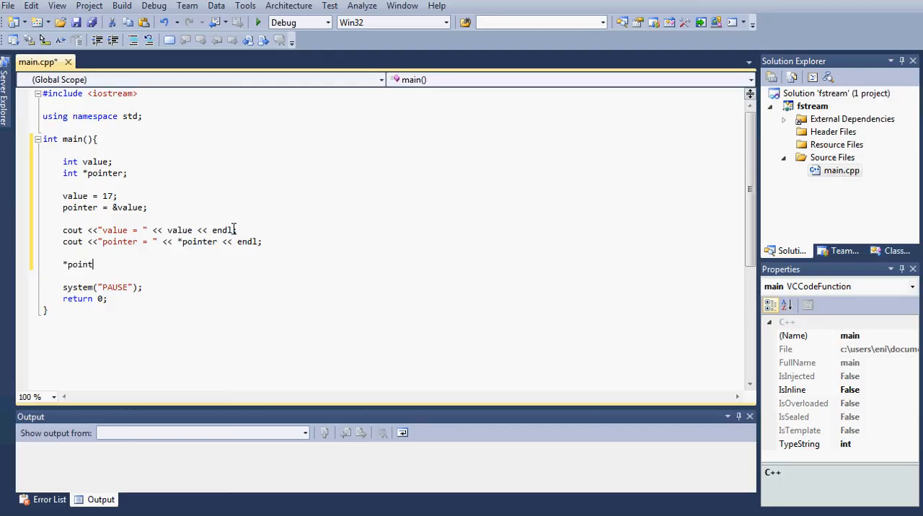
pyautogui.write('er = 25;')
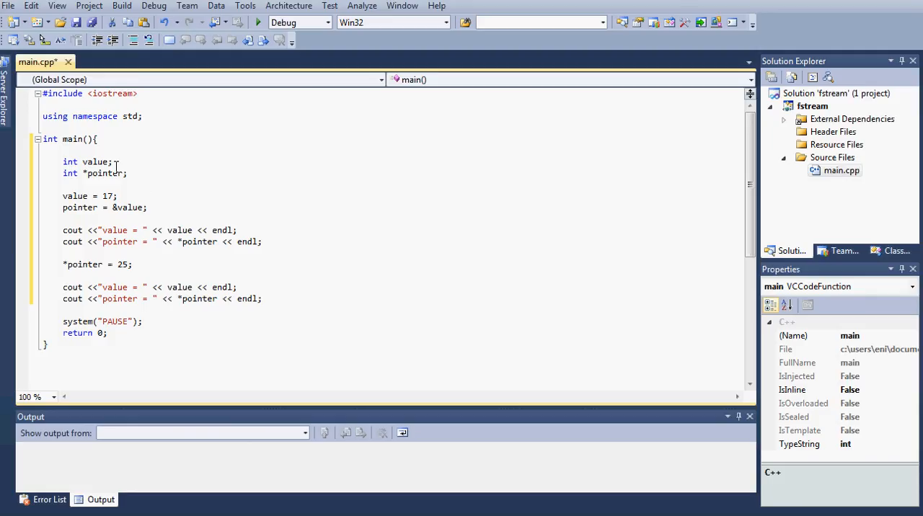
pyautogui.moveTo(183, 174)
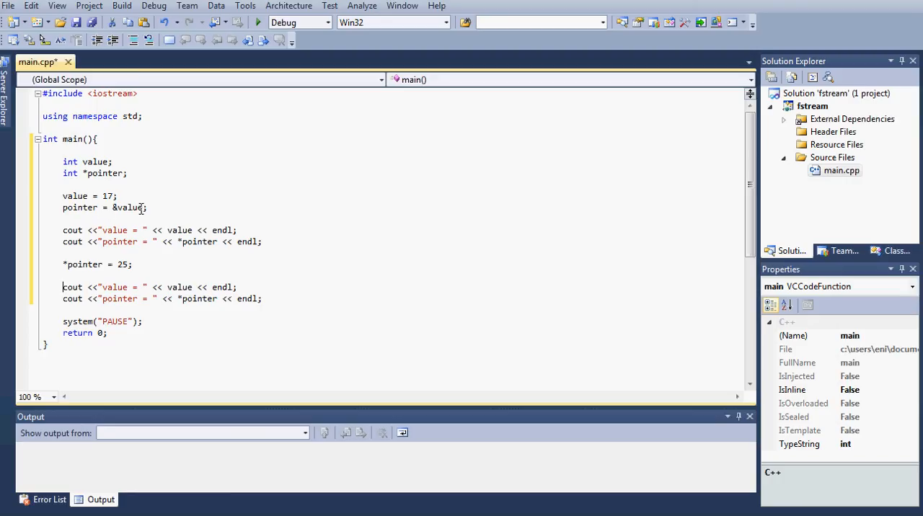
pyautogui.moveTo(64, 207)
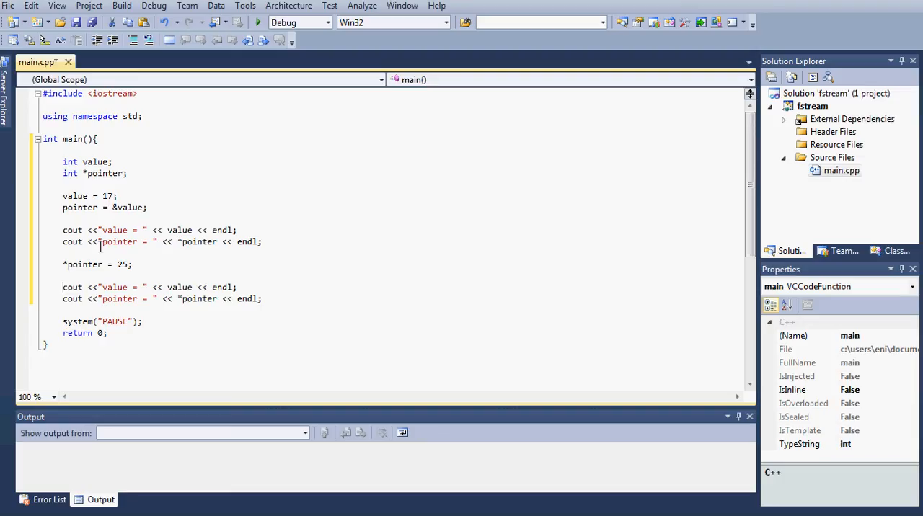
pyautogui.moveTo(196, 245)
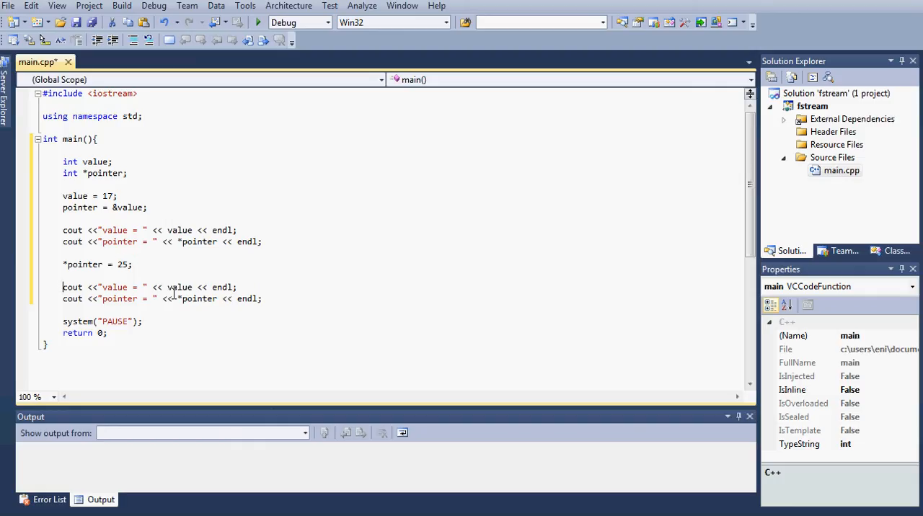
pyautogui.moveTo(173, 299)
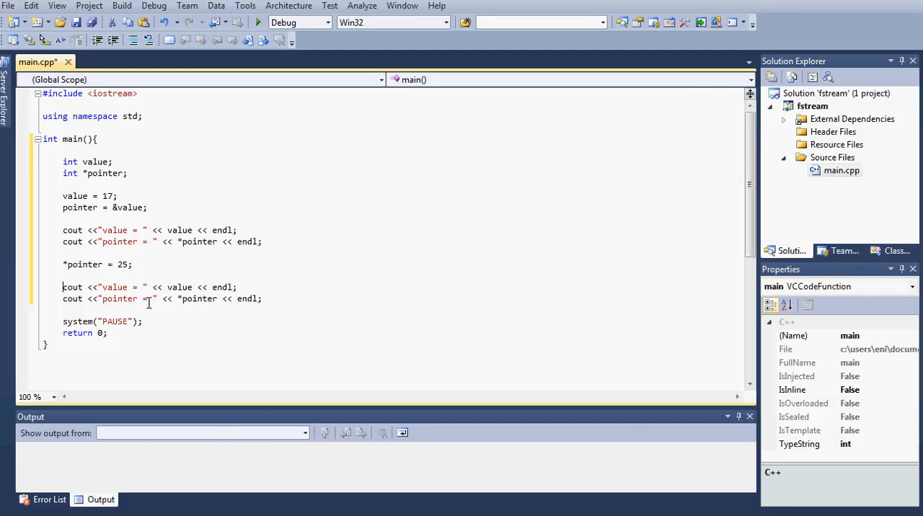
pyautogui.moveTo(209, 298)
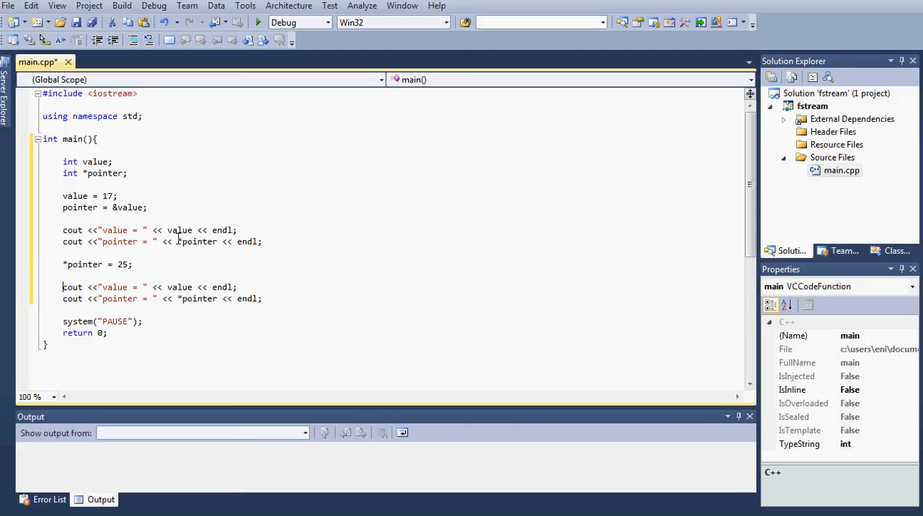
pyautogui.doubleClick(194, 243)
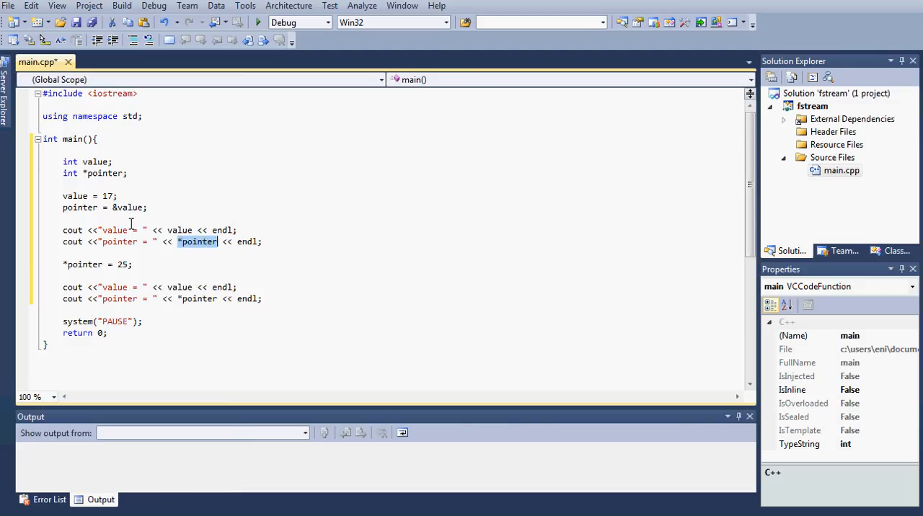
pyautogui.moveTo(202, 251)
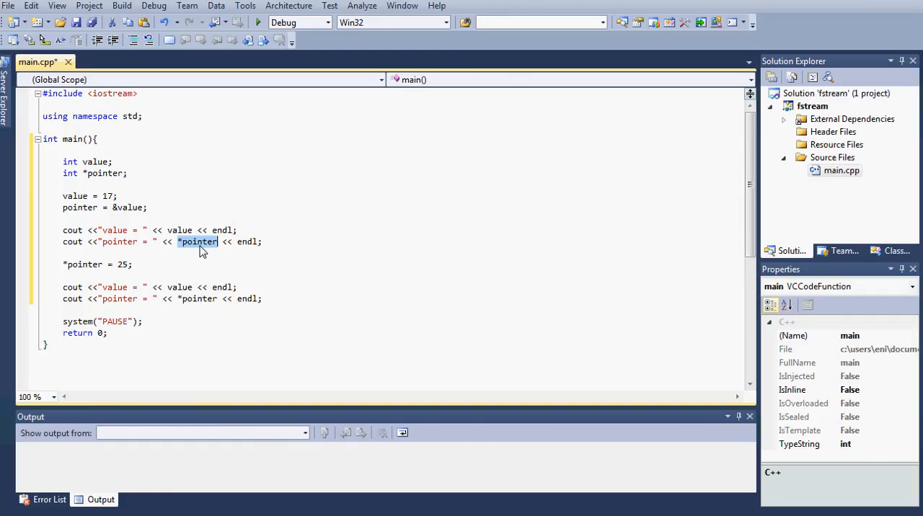
pyautogui.moveTo(106, 199)
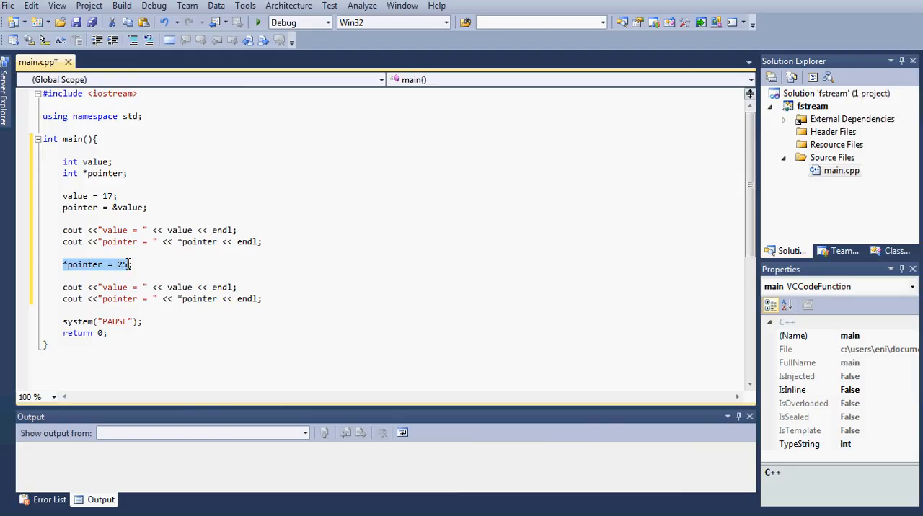
pyautogui.moveTo(78, 274)
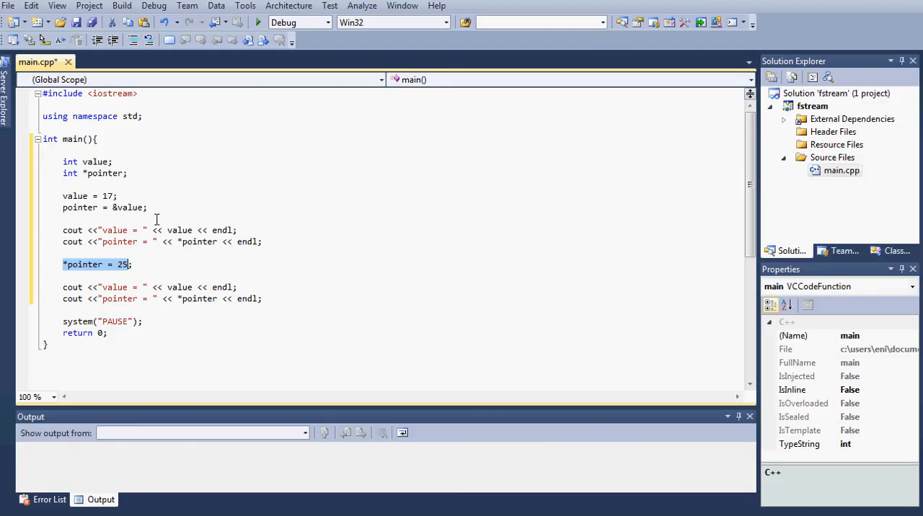
pyautogui.click(148, 208)
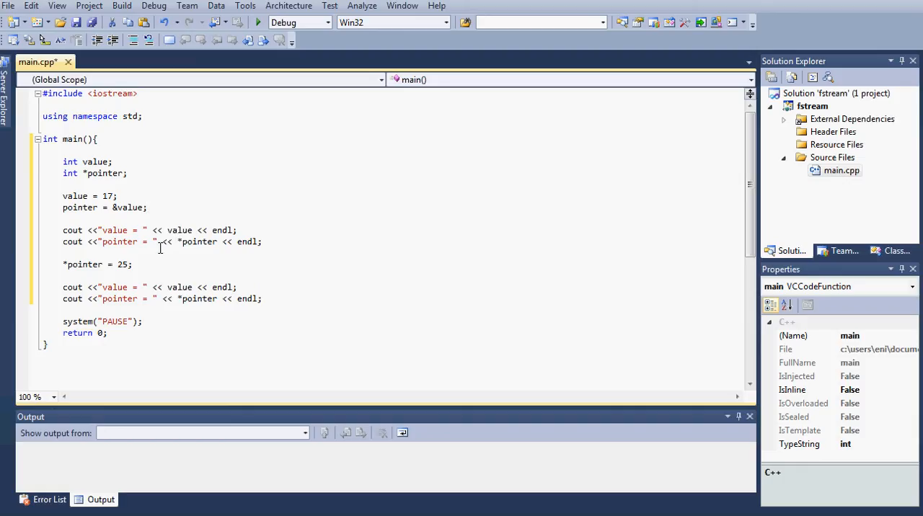
pyautogui.moveTo(216, 115)
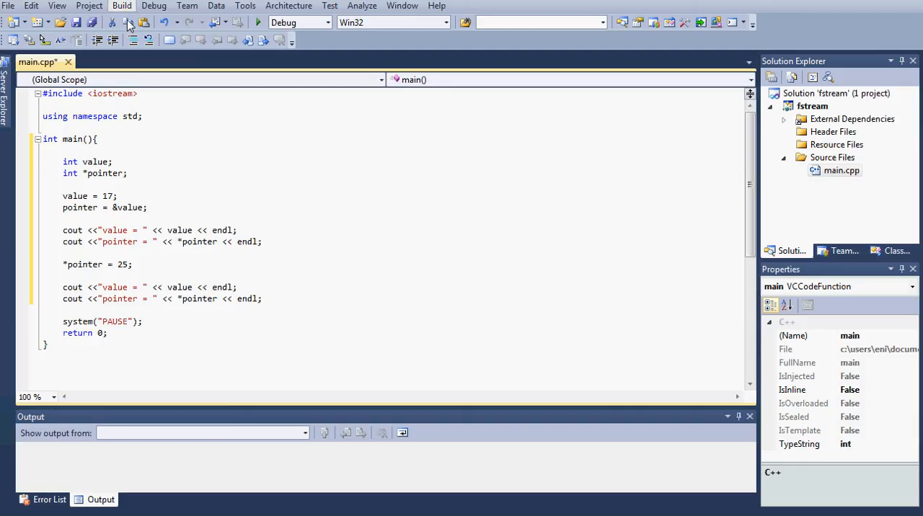
# Build the solution and start debugging to launch fstream.exe
pyautogui.click(121, 6)
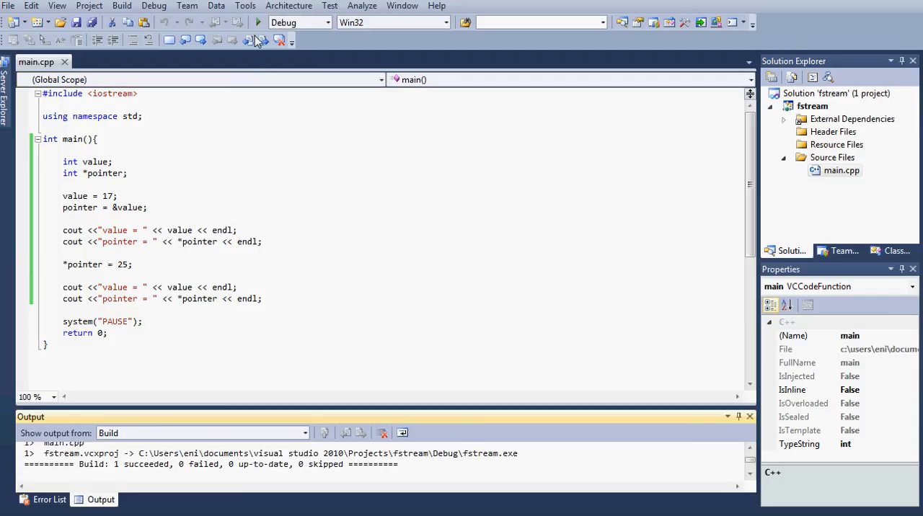
pyautogui.click(257, 23)
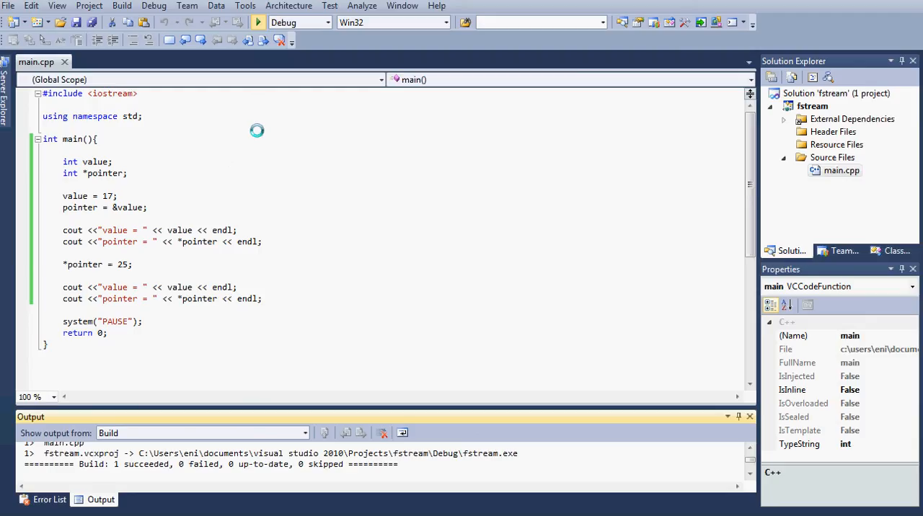
pyautogui.click(256, 23)
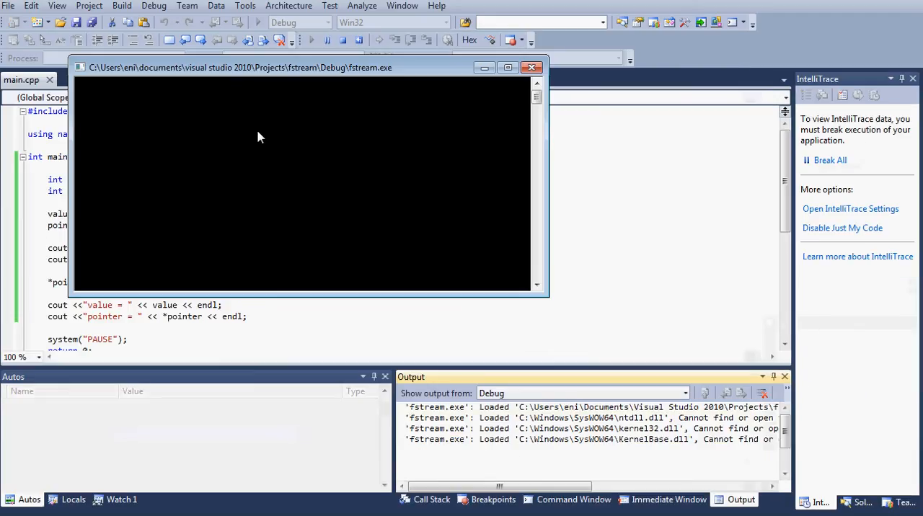